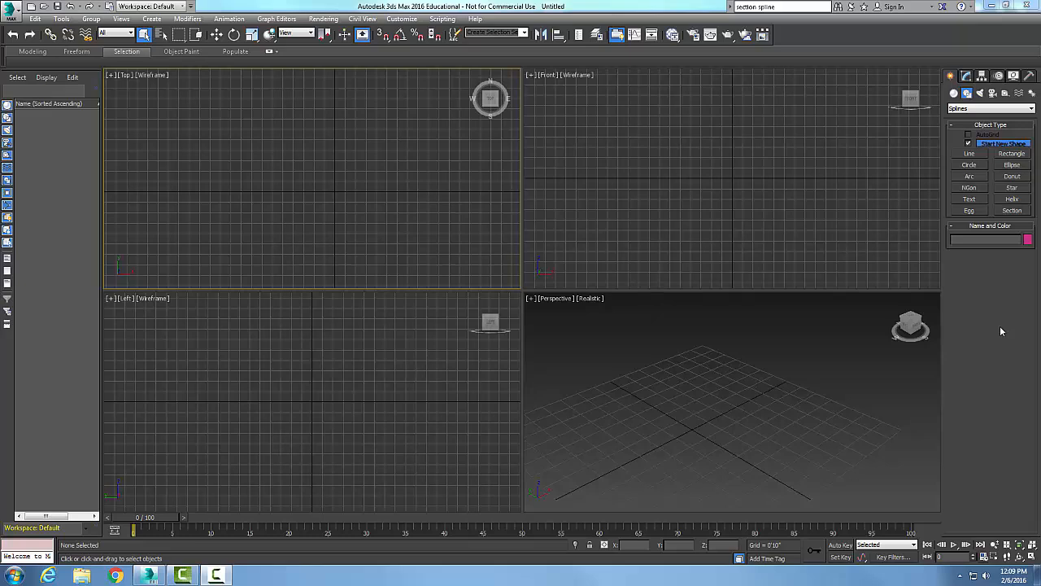
mouse_move(1006, 342)
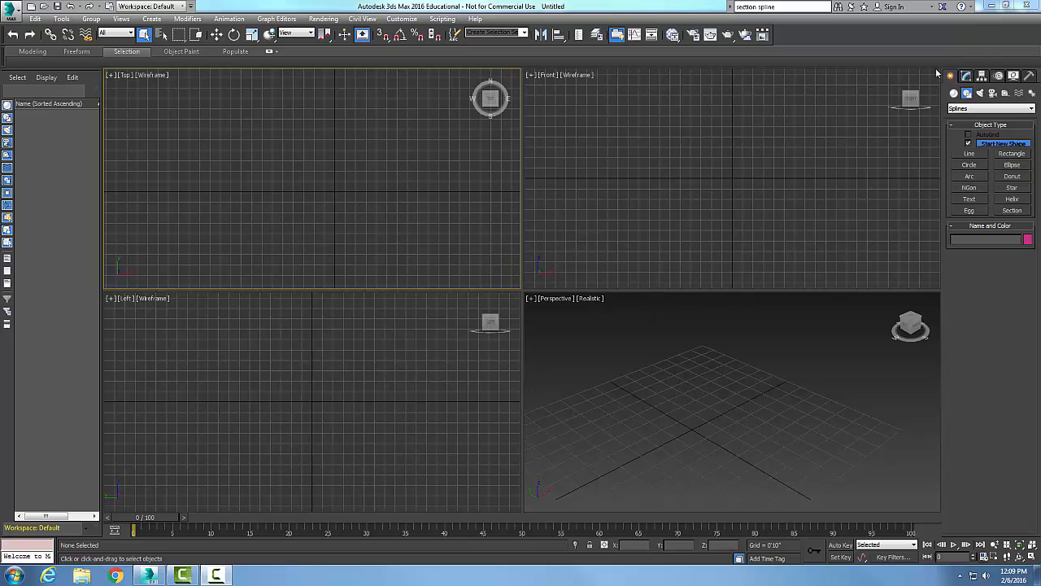
mouse_move(953, 79)
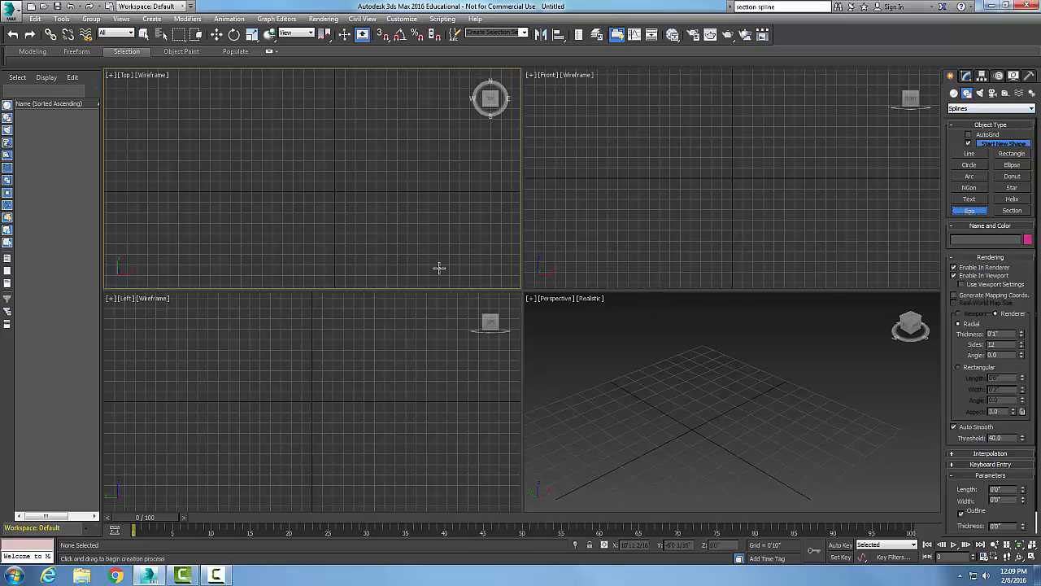
mouse_move(252, 186)
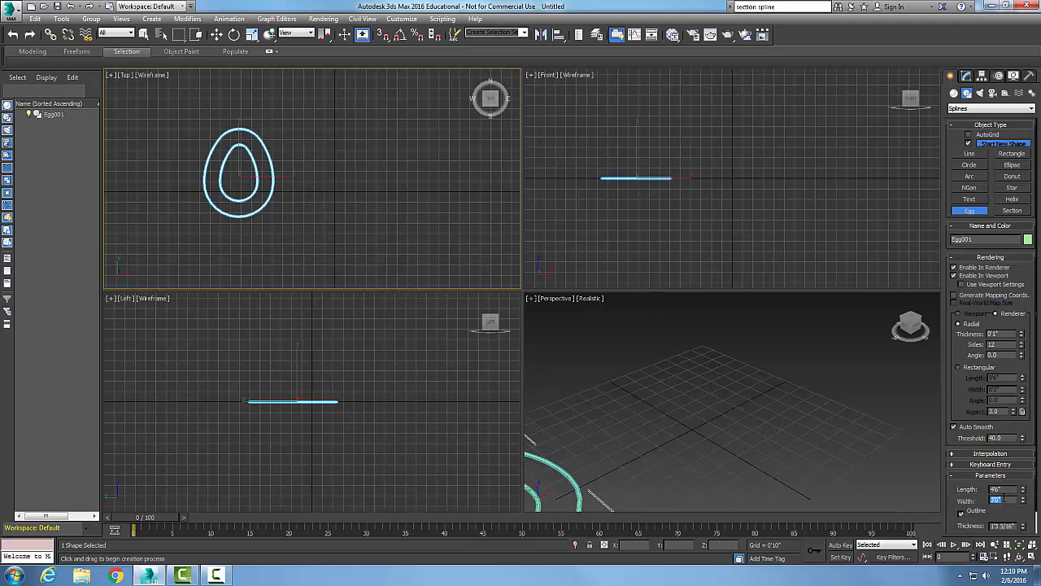
- Adjust Egg001's Length, Width and outline thickness in the Parameters rollout
click(1011, 543)
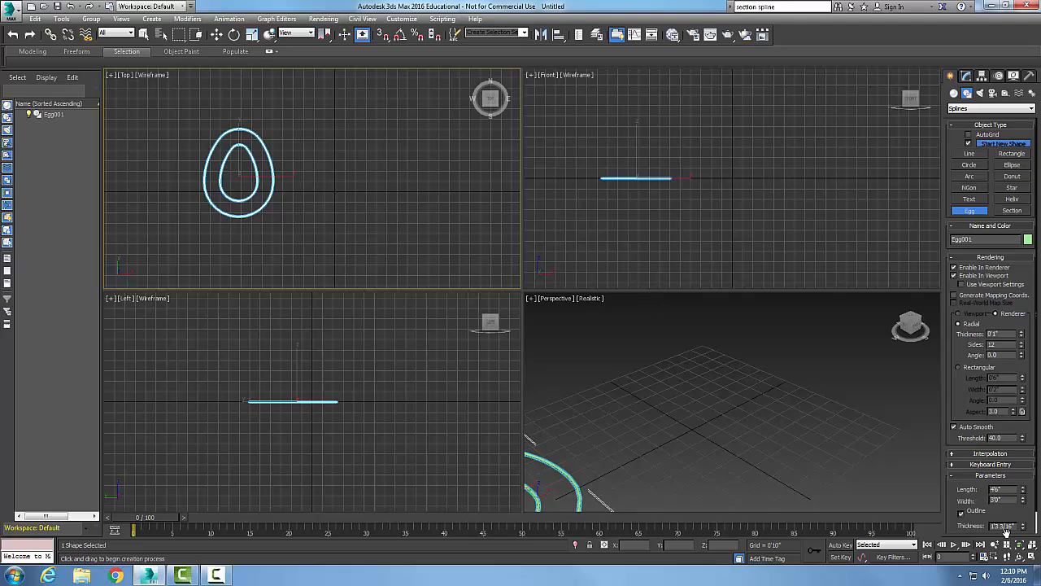
mouse_move(1002, 526)
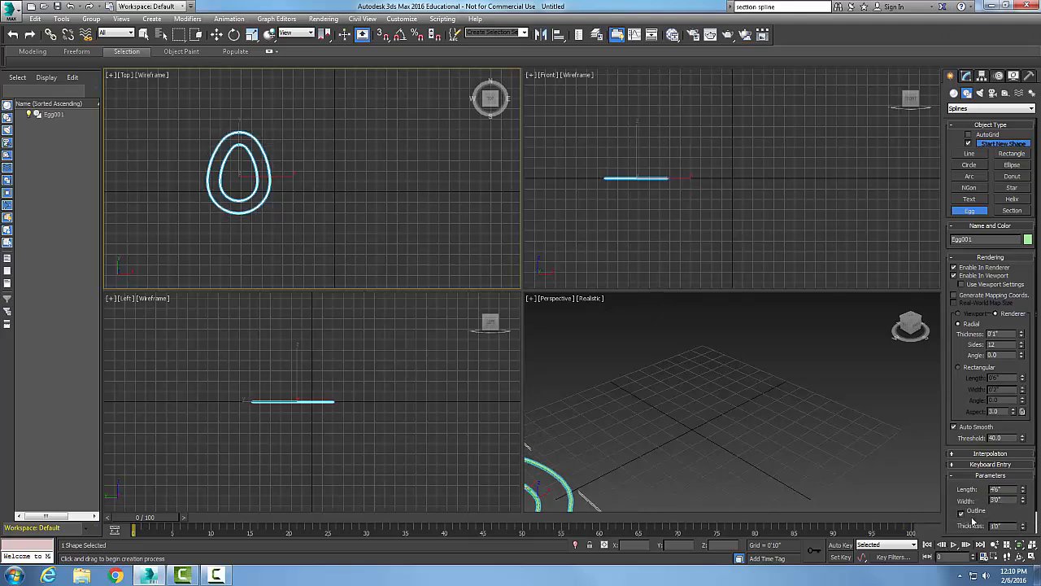
mouse_move(749, 435)
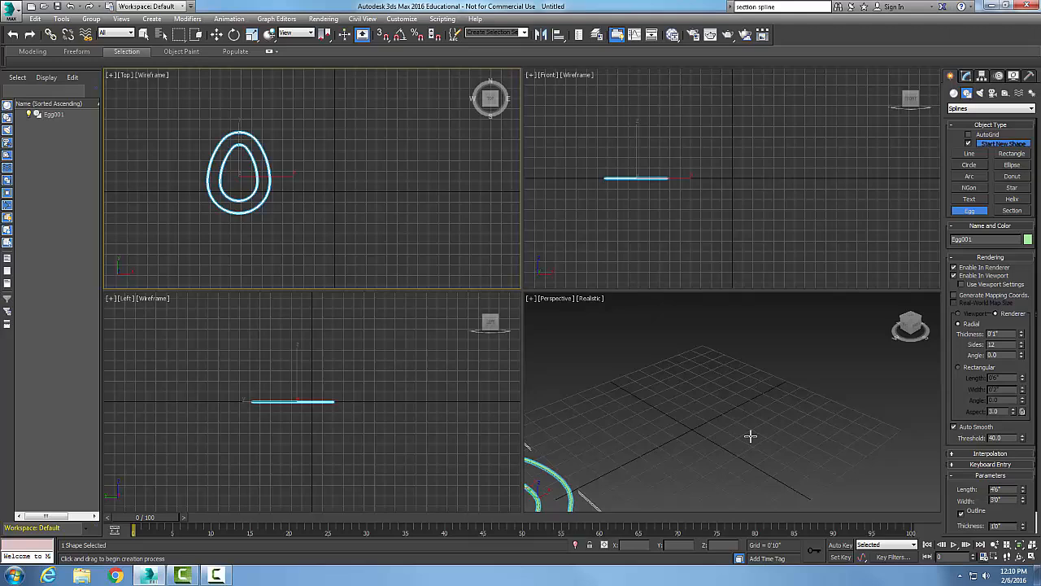